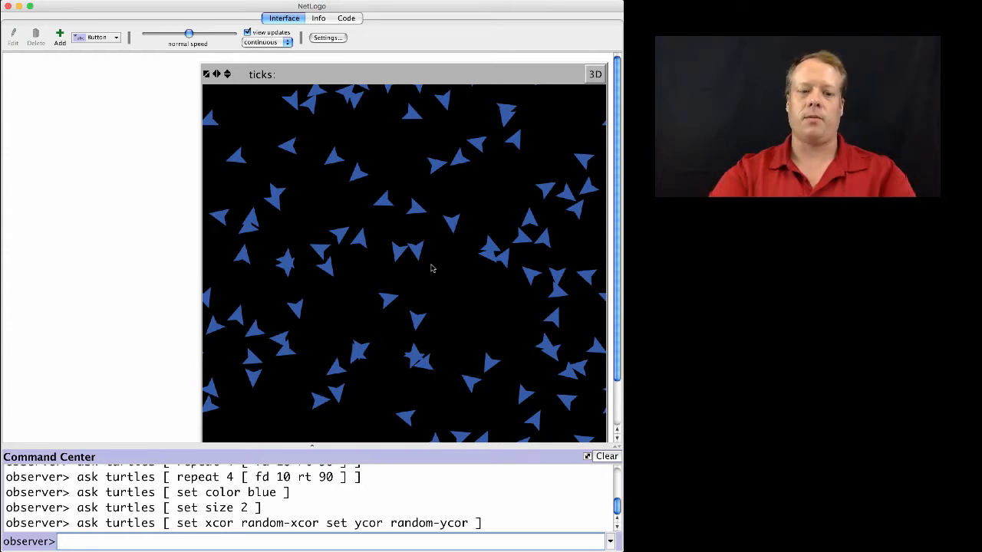
Clear the whole world with clear-all so all 100 scattered blue turtles are removed
{"action": "type", "text": "clea"}
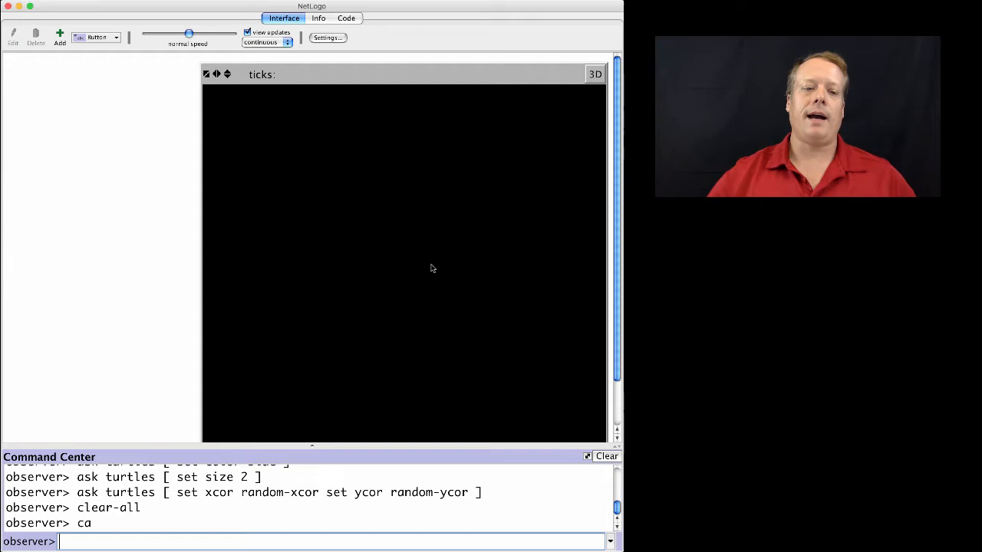
Create 100 turtles with crt 100 and set every turtle's color to blue and size to 2
{"action": "type", "text": "crt"}
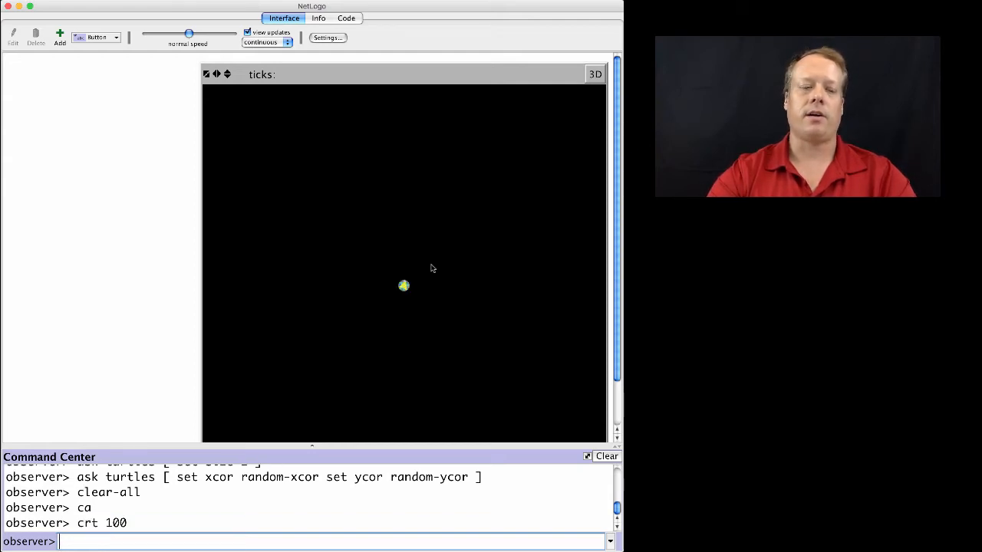
{"action": "type", "text": "ask tu"}
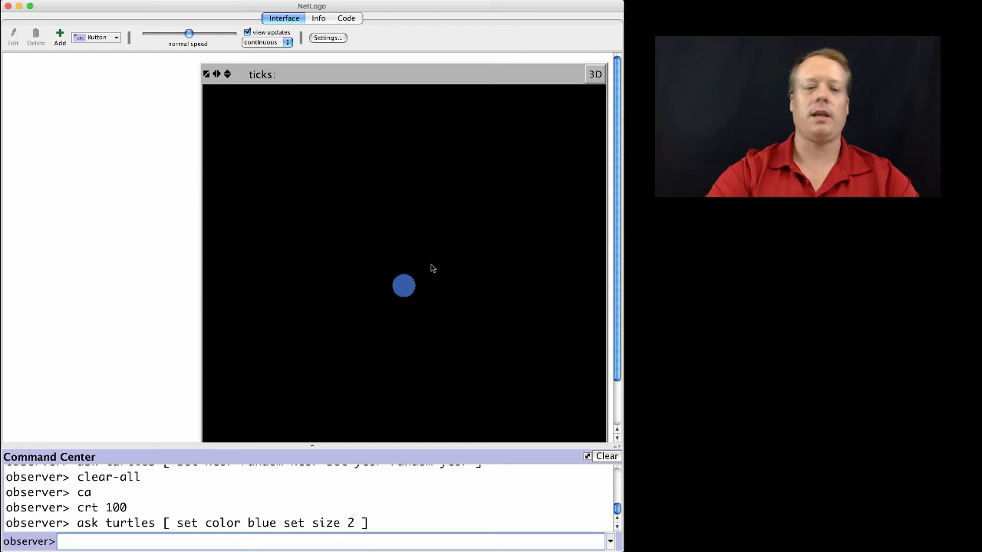
Run ask turtles [ pen-down ] so every turtle's pen is down for drawing trails
{"action": "type", "text": "ask t"}
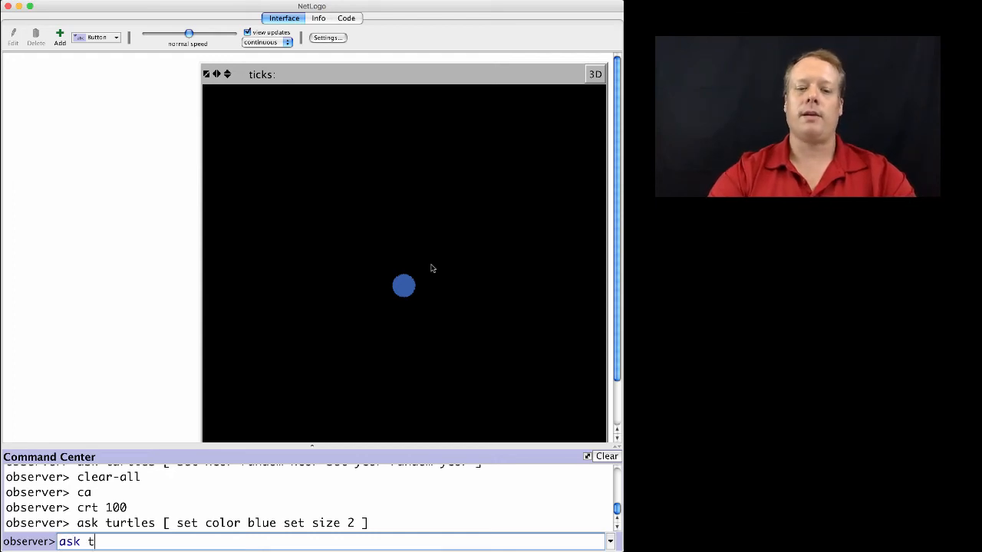
{"action": "type", "text": "urtles [ se"}
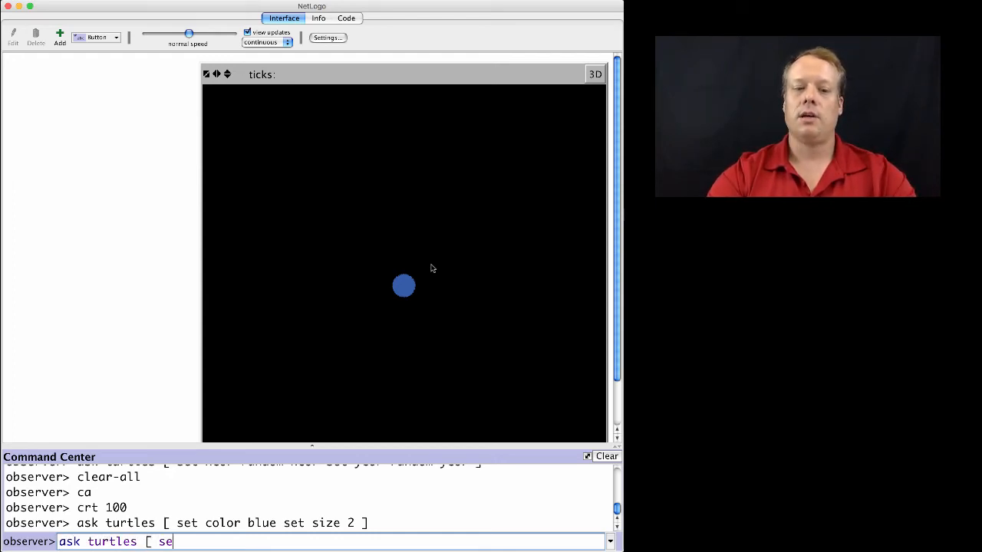
{"action": "type", "text": "pen"}
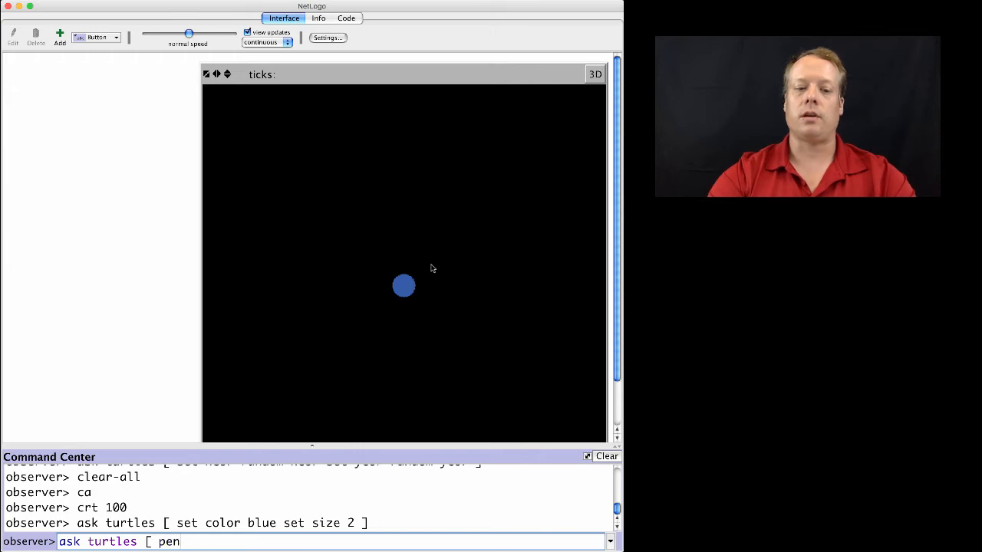
{"action": "type", "text": "-down"}
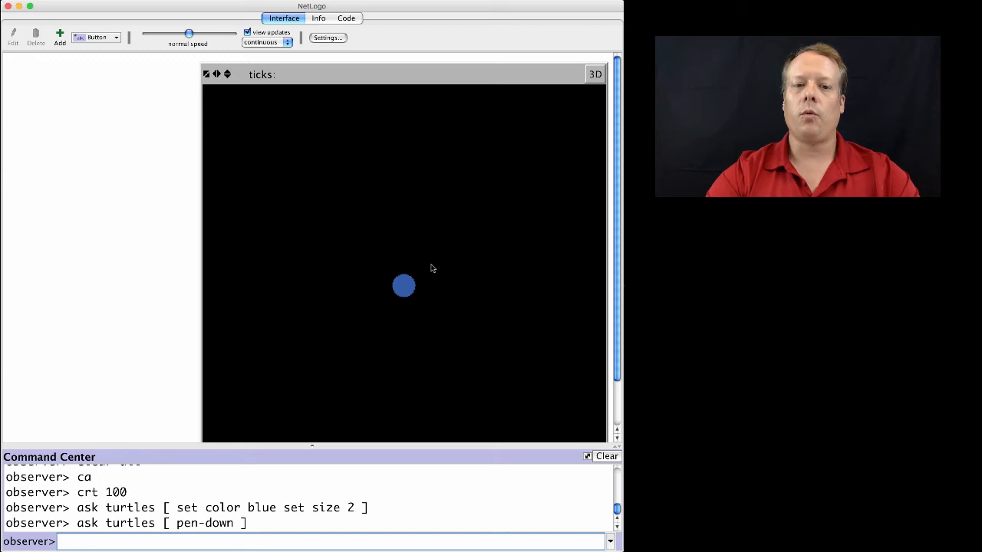
Run ask turtles [ repeat 4 [ rt 90 fd 10 ] ] so each turtle traces a size-10 square
{"action": "type", "text": "ask turtles"}
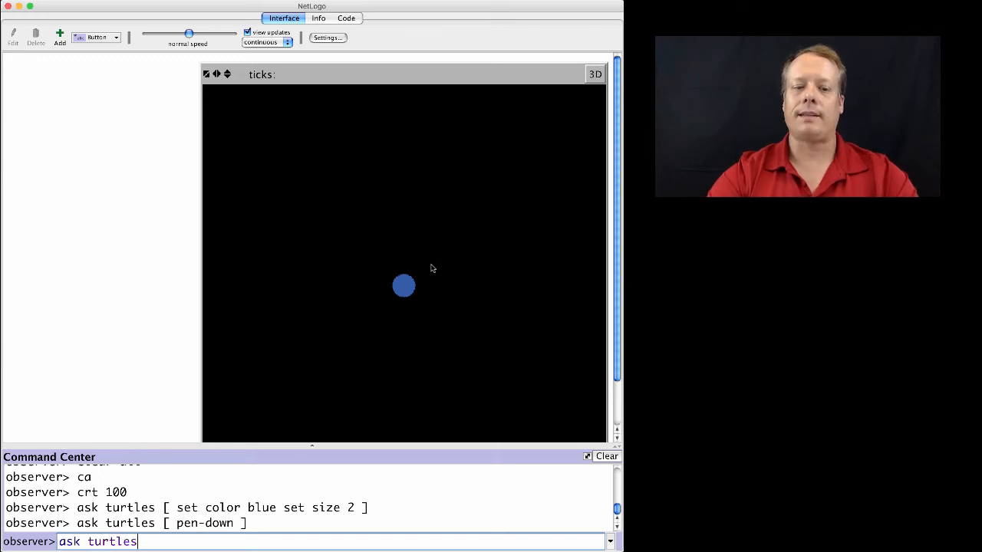
{"action": "type", "text": "[ rep"}
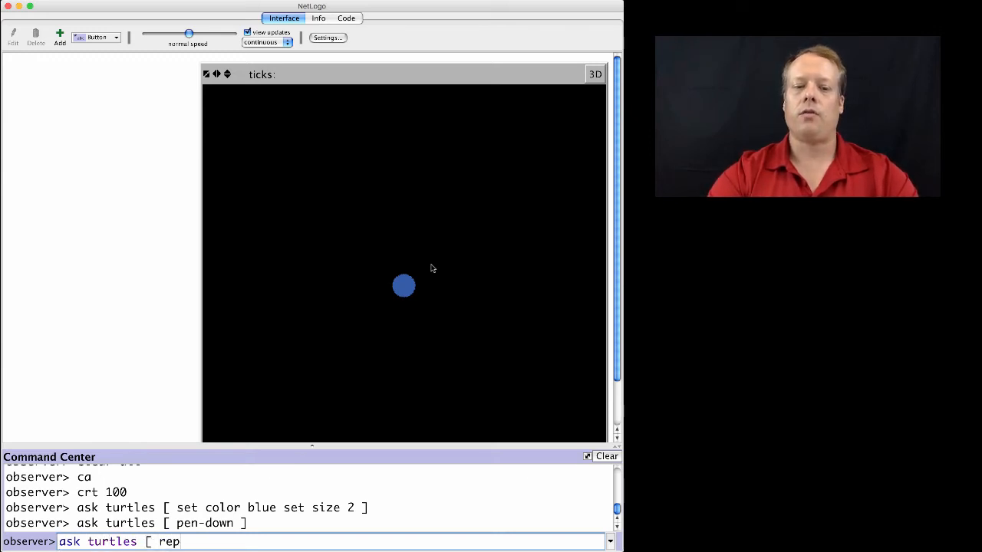
{"action": "type", "text": "eat"}
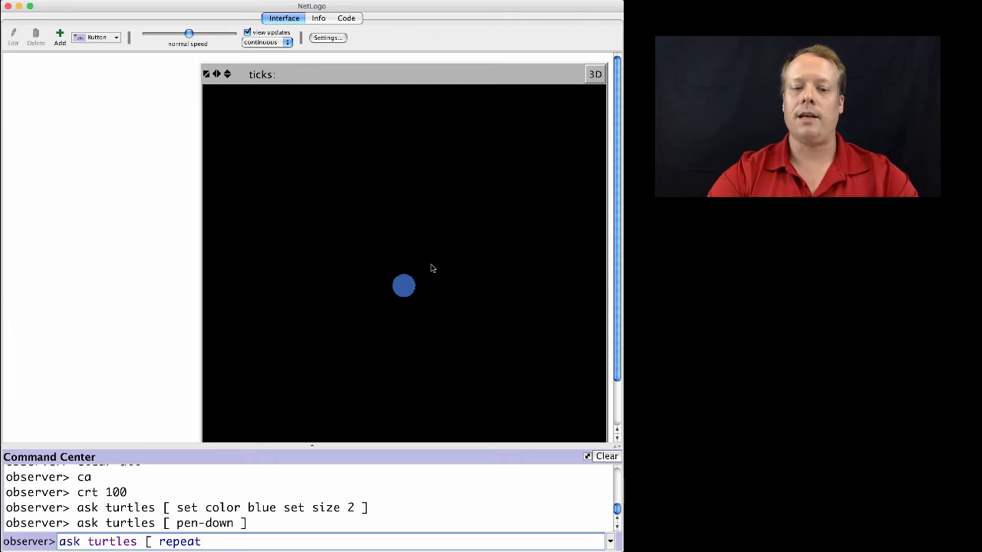
{"action": "type", "text": "4 [ rt"}
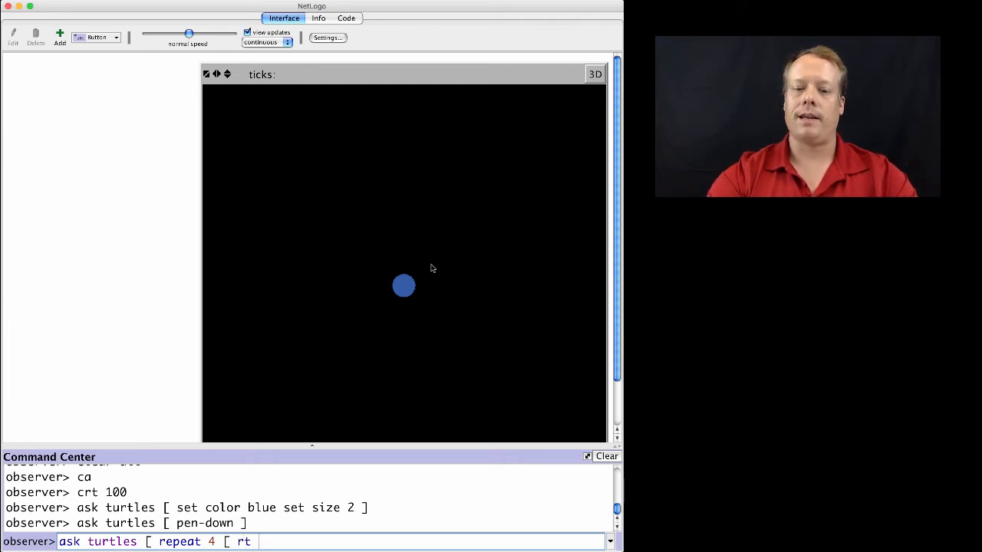
{"action": "type", "text": "90 fd 10 ]"}
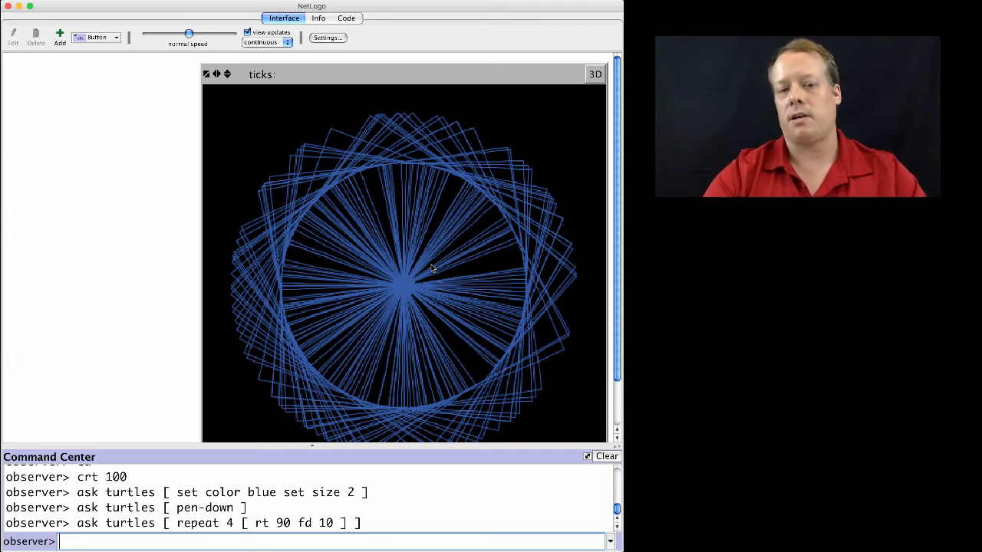
Erase the trails with clear-drawing and retype ask turtles [ repeat 4 [ rt 90 fd 10 ] ]
{"action": "type", "text": "clear-d"}
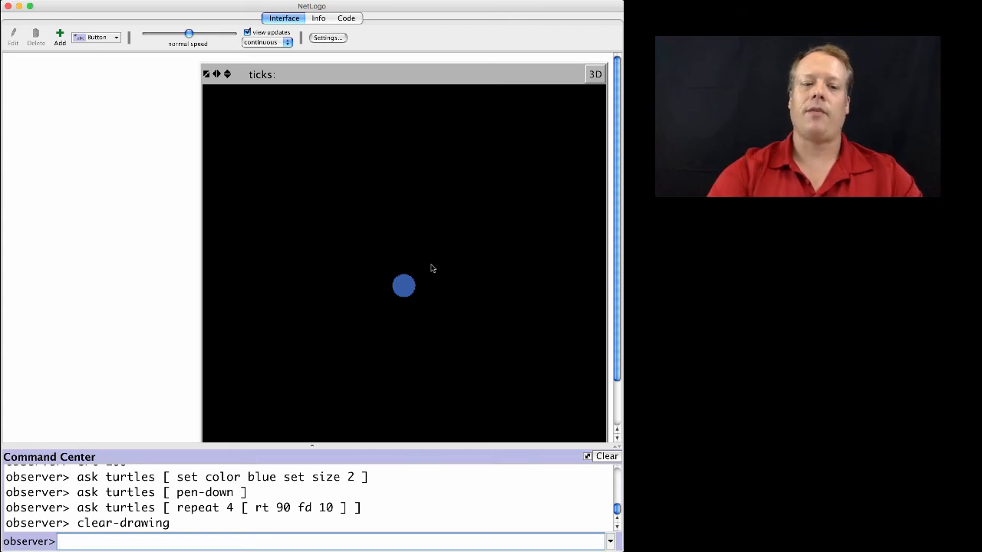
{"action": "type", "text": "ask turtles [ repeat 4 [ rt 90 fd 10 ] ]"}
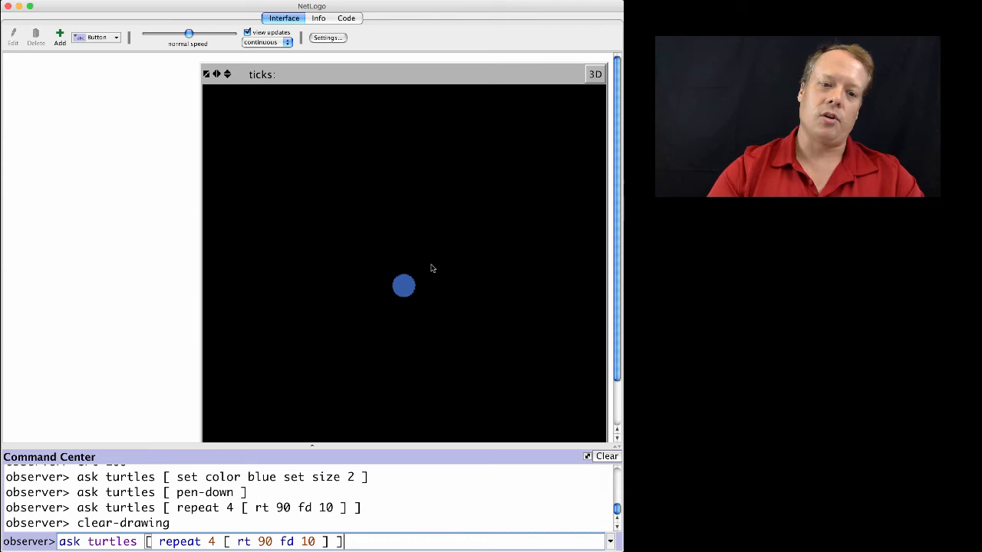
Re-run the square-drawing command to redraw the blue ring, then begin a new ask turtles command
{"action": "key", "text": "Return"}
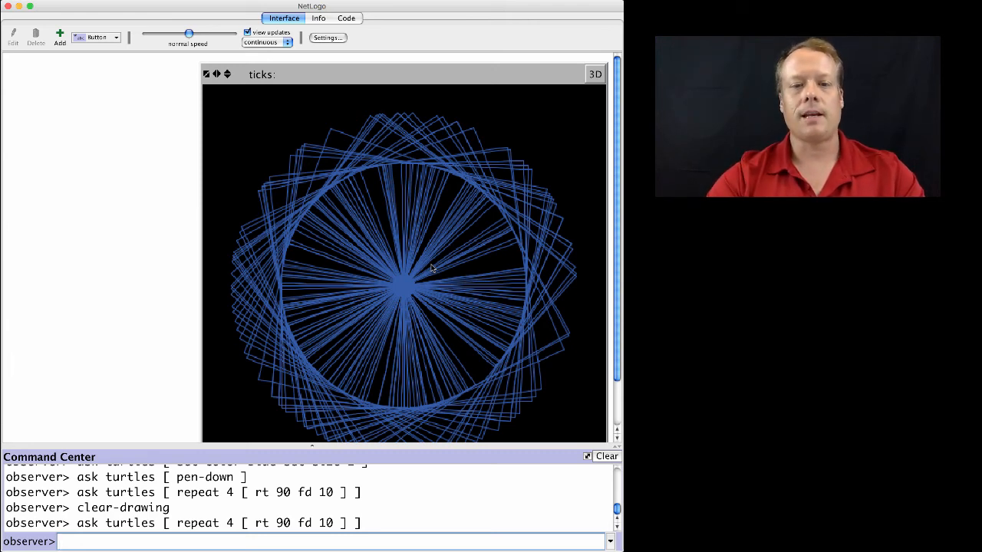
{"action": "type", "text": "ask turtles"}
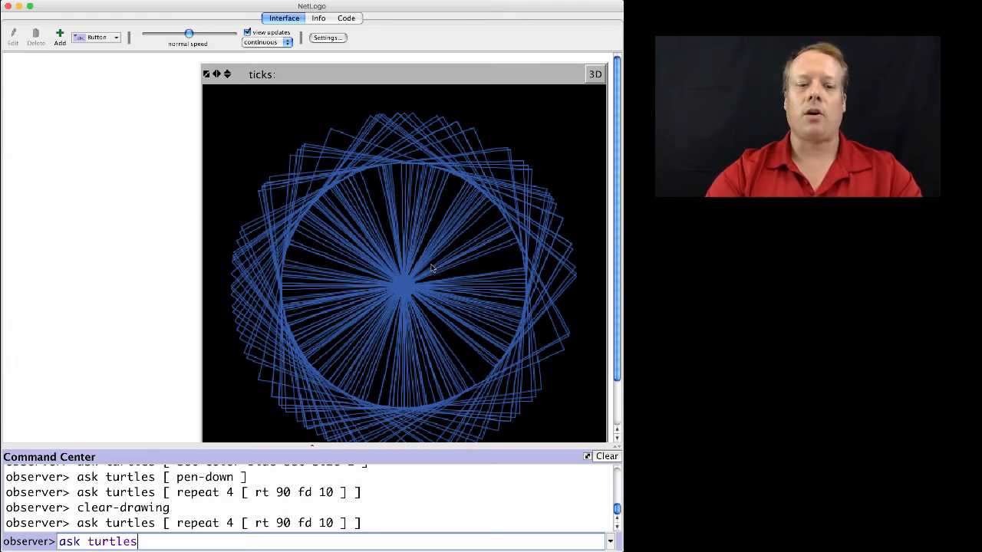